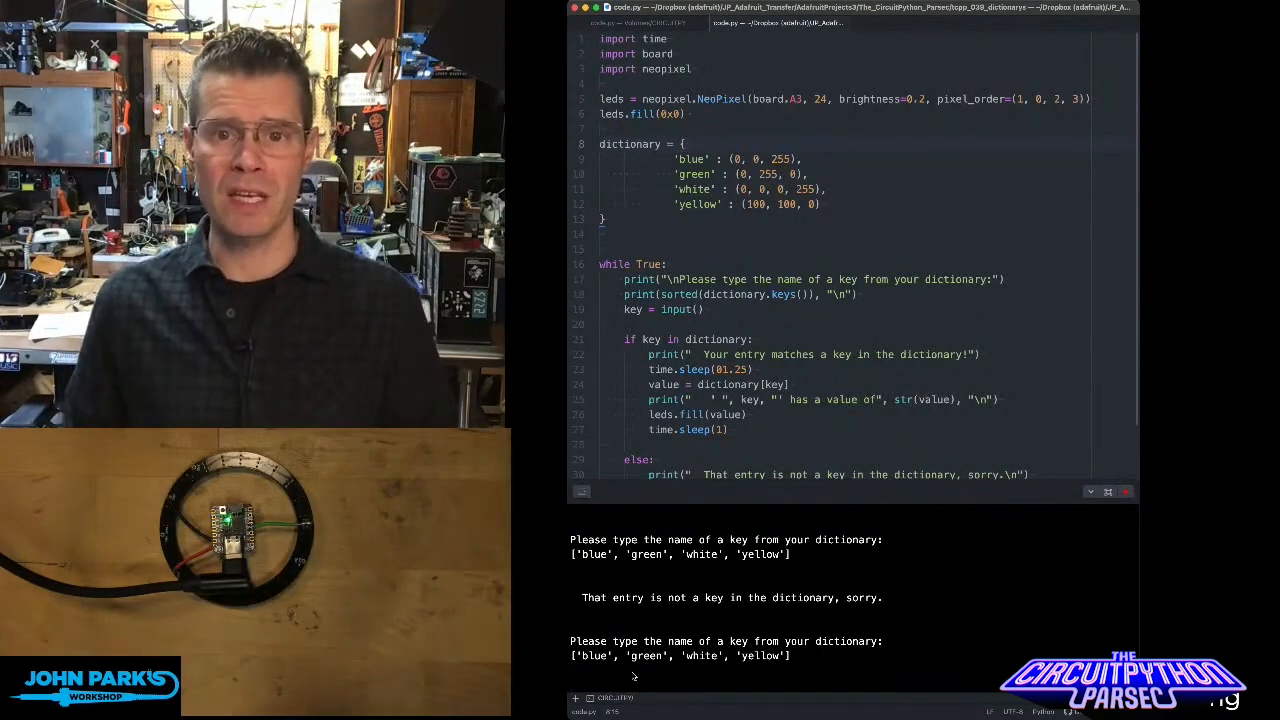
{"action": "type", "text": "gre"}
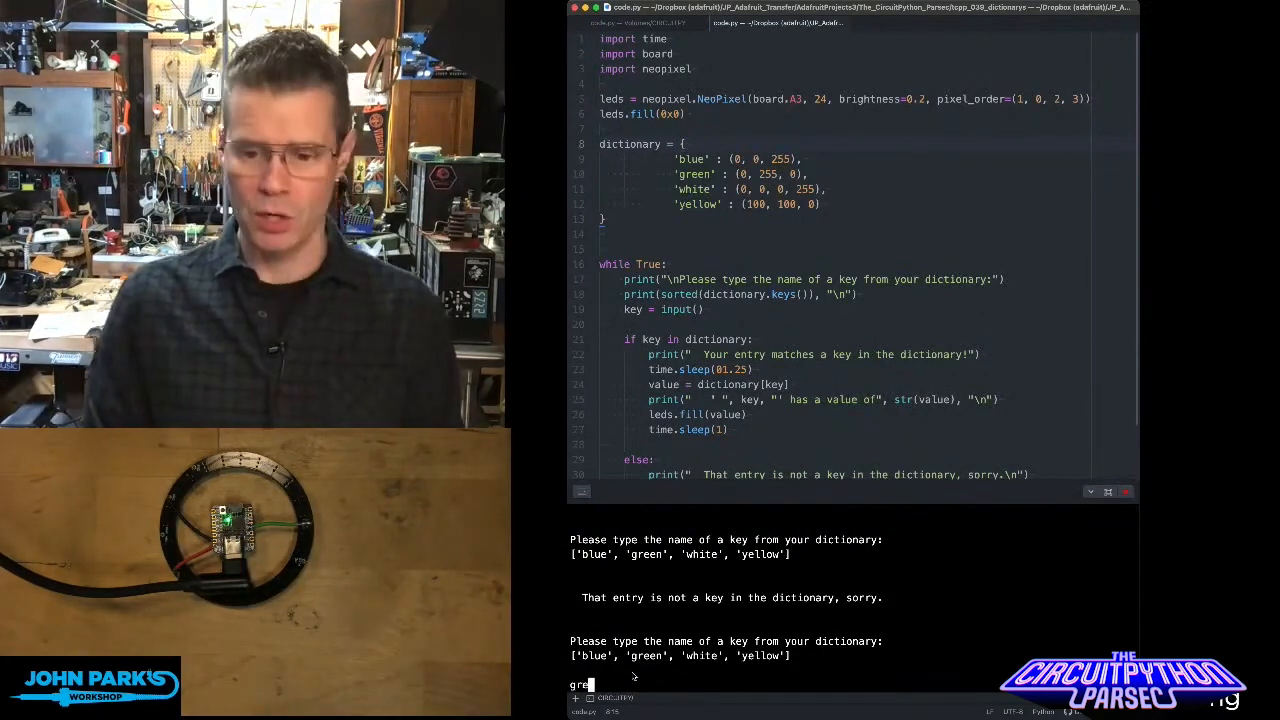